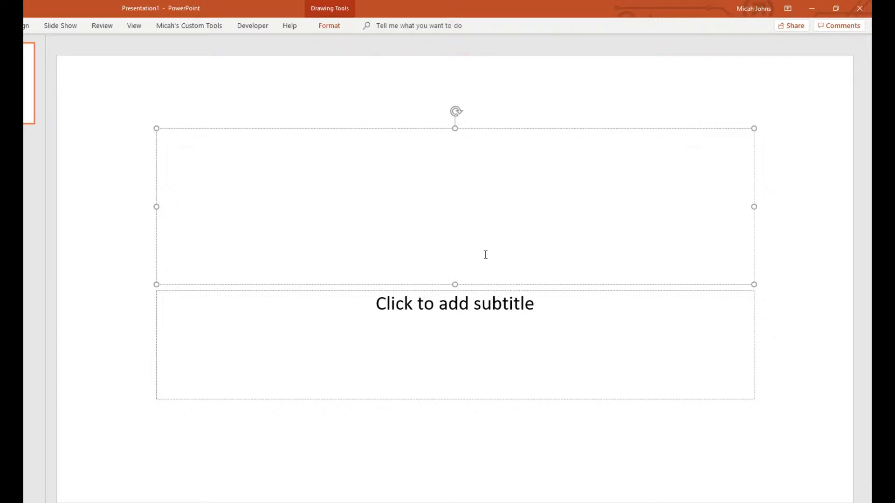
# Enter the title 'Dragon Hunter' and the subtitle 'An adventure game' in the placeholders.
pyautogui.write('D')
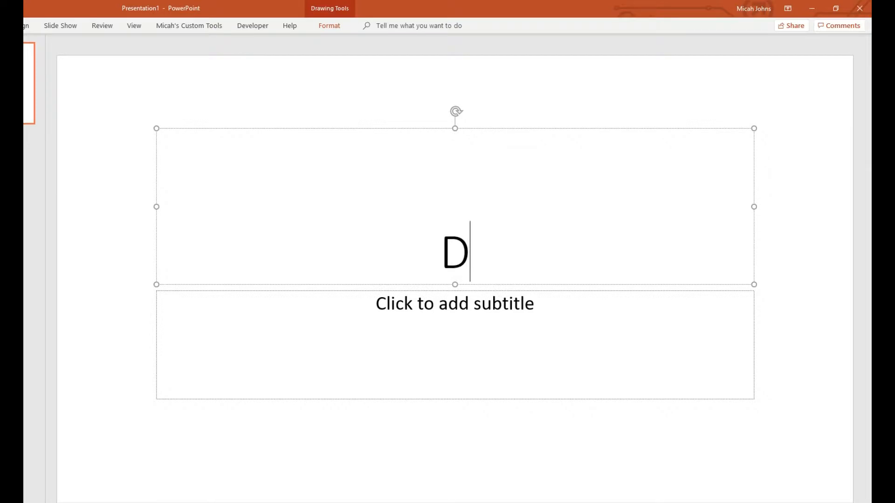
pyautogui.write('ragon Hunter')
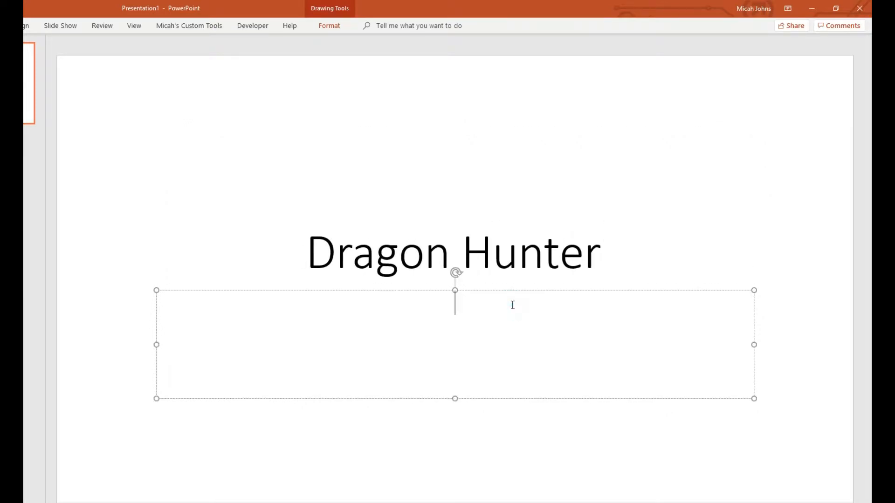
pyautogui.write('An a')
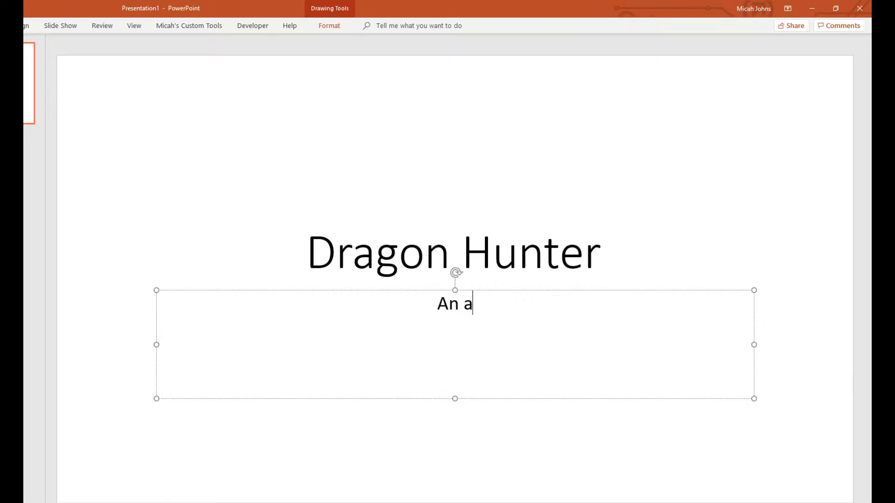
pyautogui.write('dventure gam')
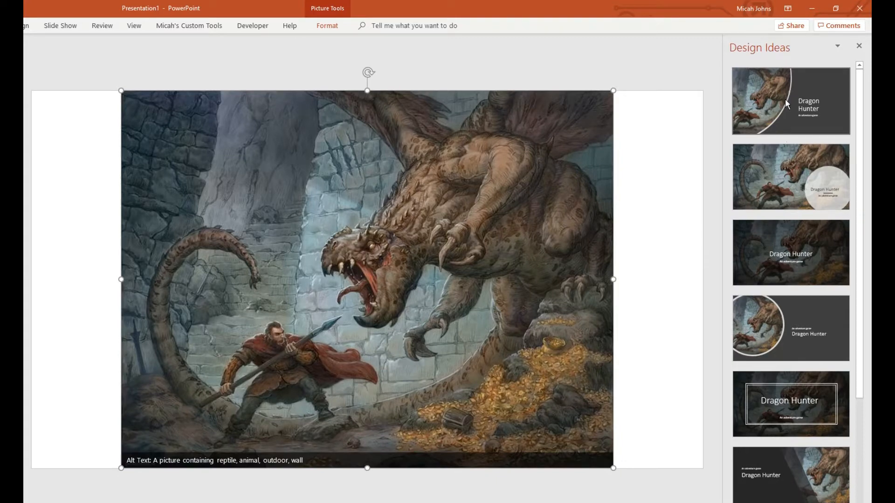
# Apply the first Design Ideas layout, curving the dragon picture along the left beside the titles.
pyautogui.click(790, 103)
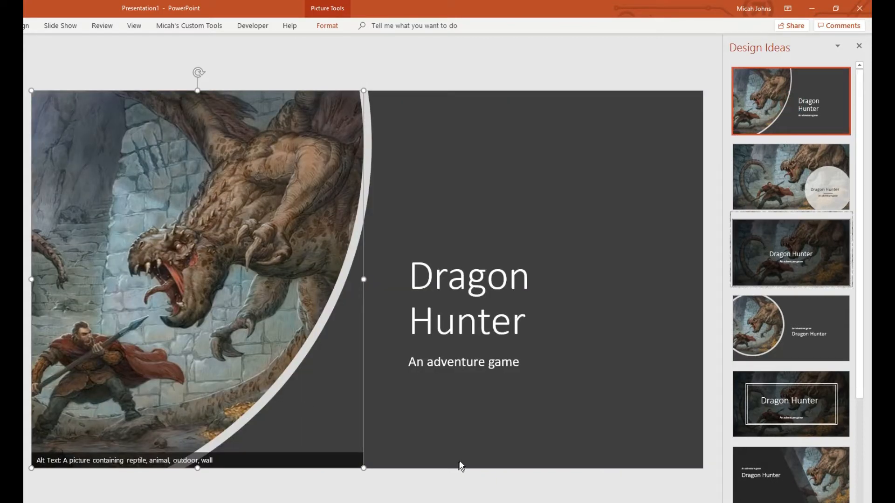
pyautogui.click(791, 177)
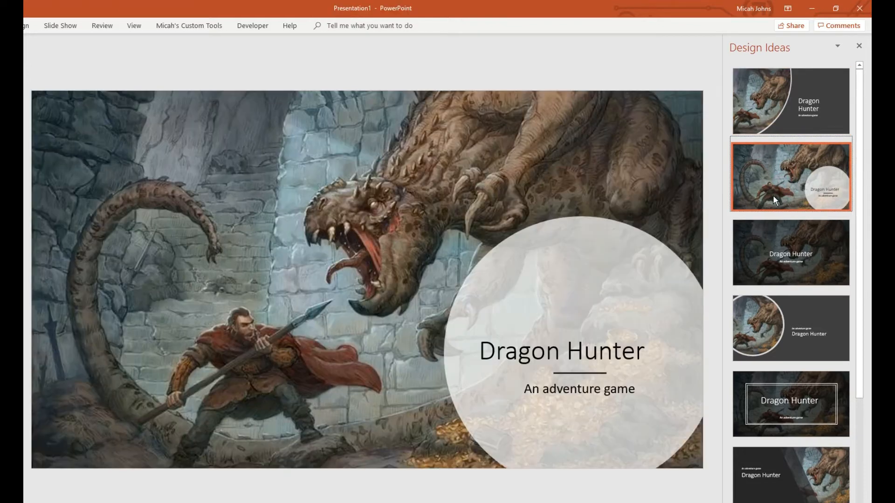
pyautogui.scroll(-3)
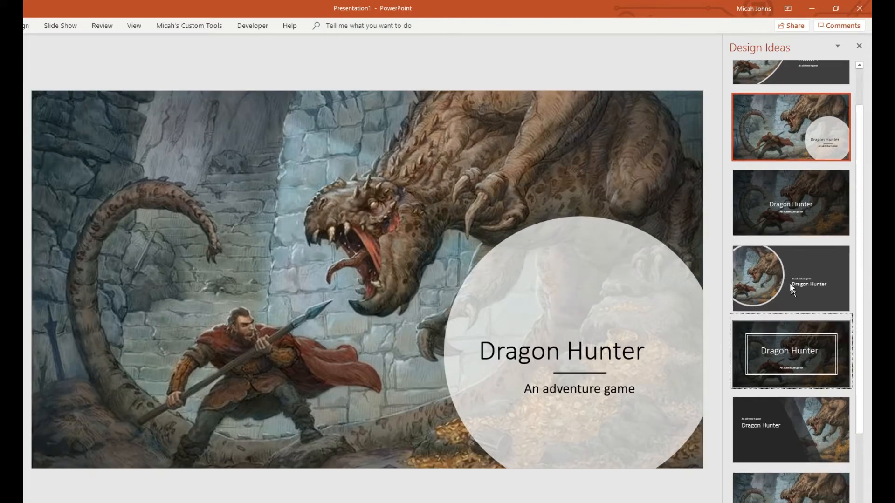
pyautogui.click(790, 287)
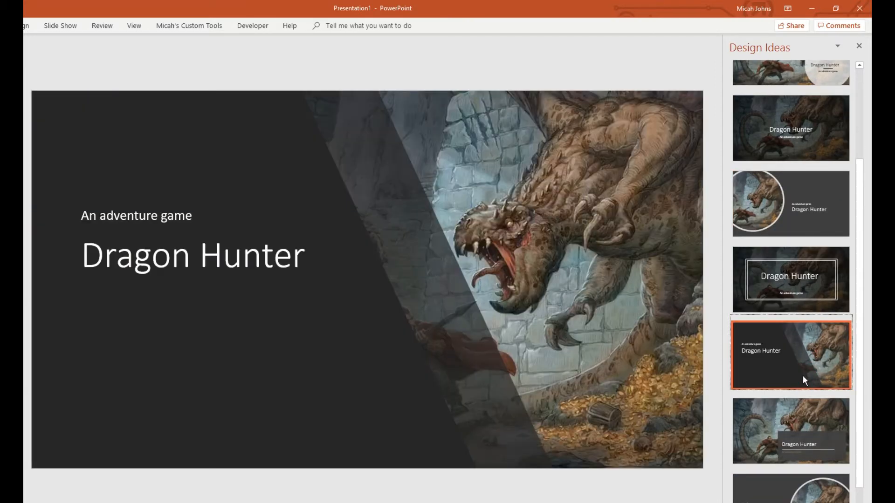
pyautogui.click(800, 434)
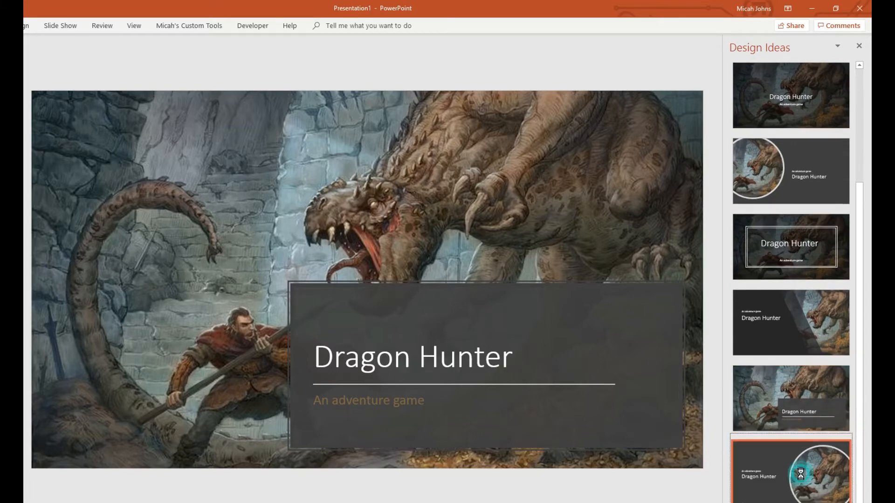
pyautogui.click(803, 477)
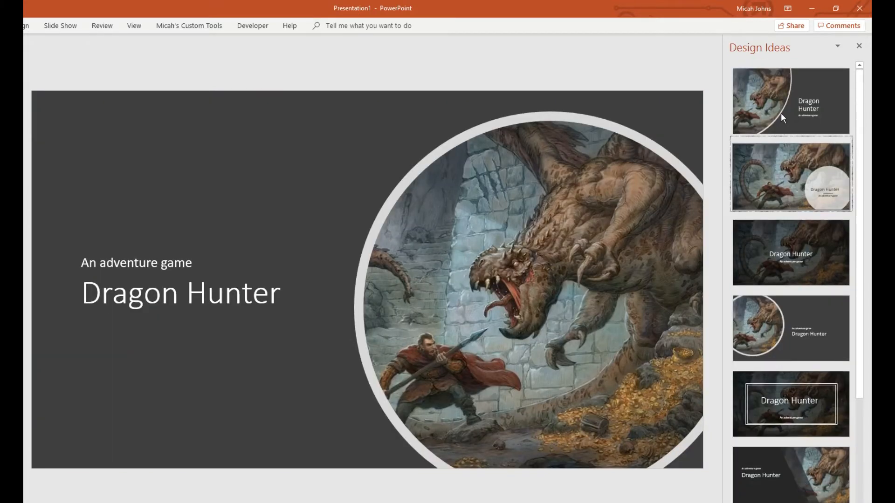
pyautogui.click(791, 101)
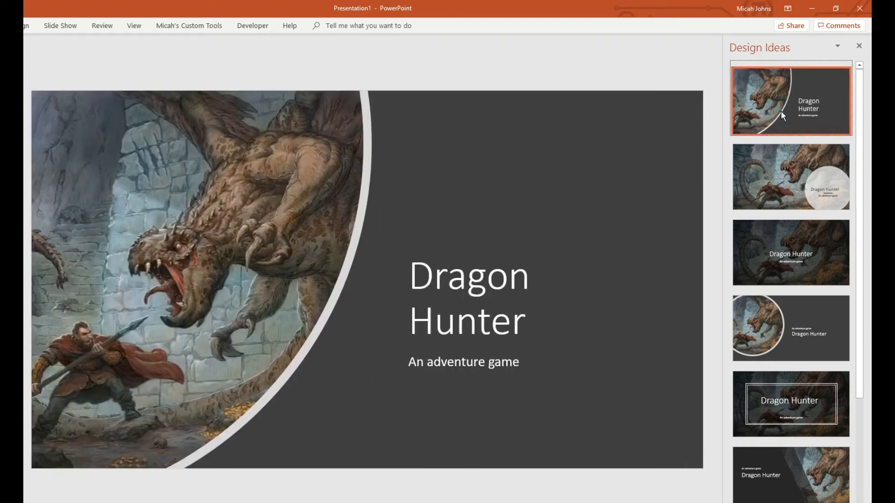
pyautogui.click(800, 178)
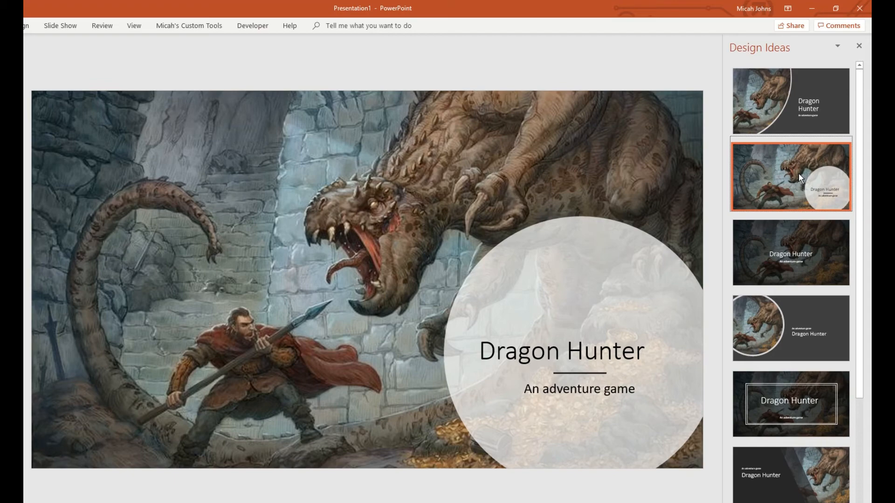
pyautogui.click(791, 101)
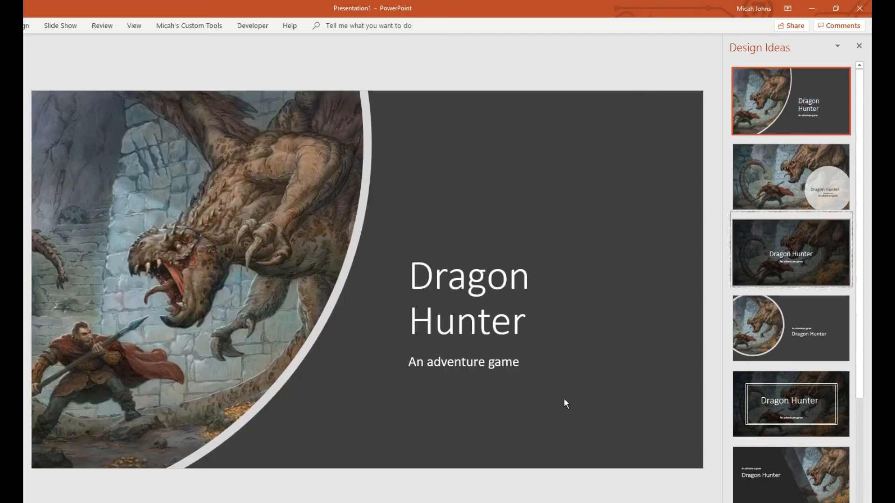